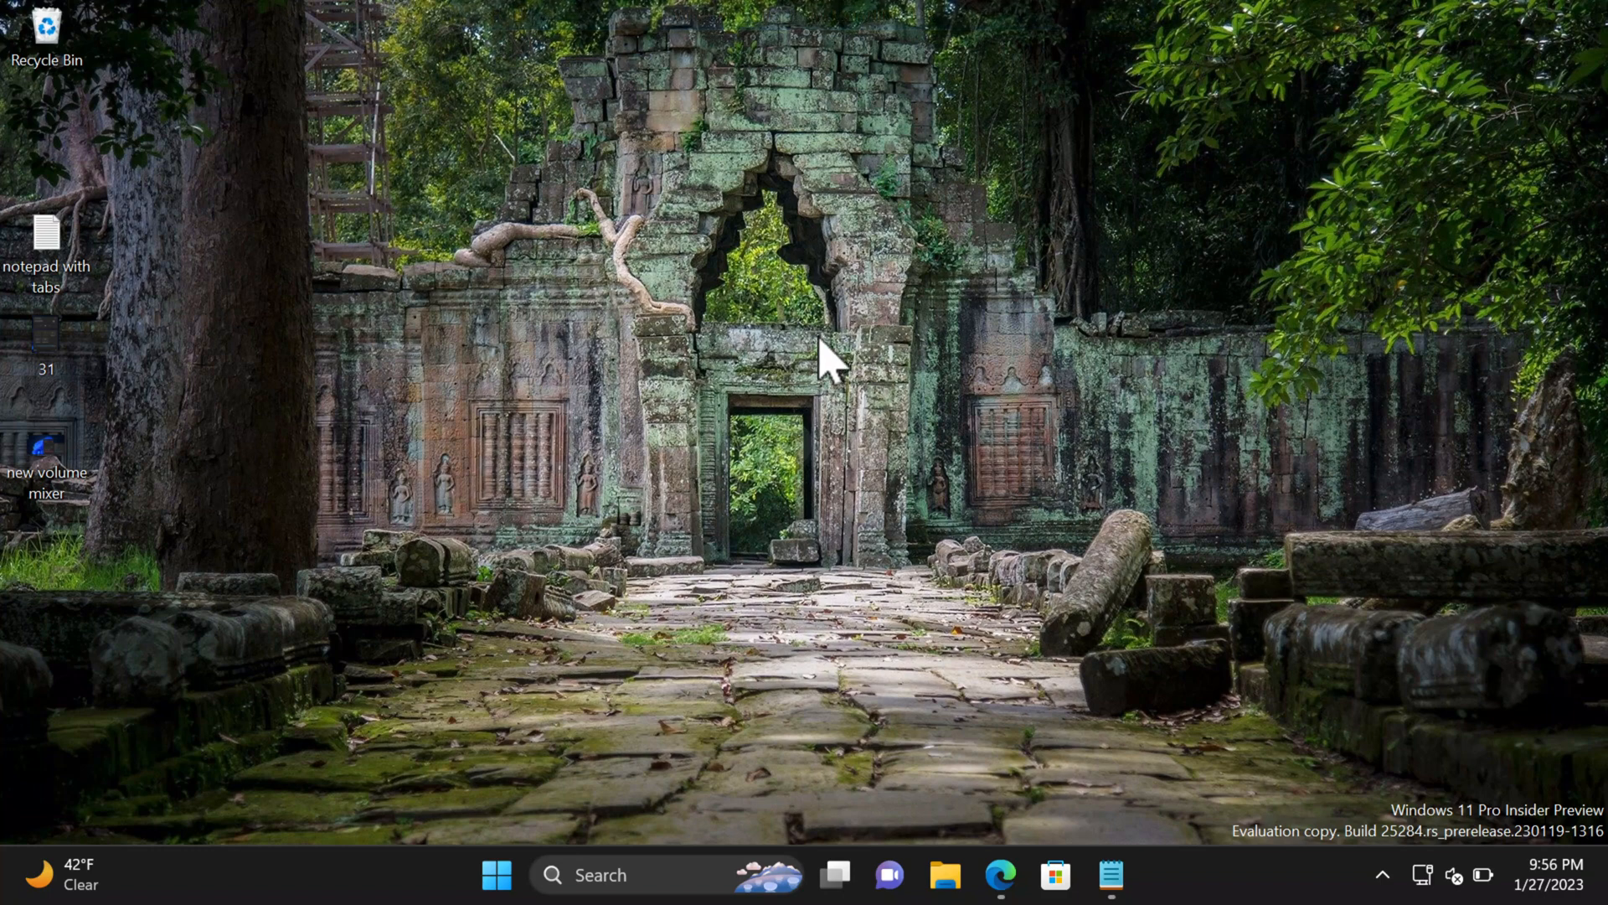
{"action": "mouse_move", "coordinate": [600, 842]}
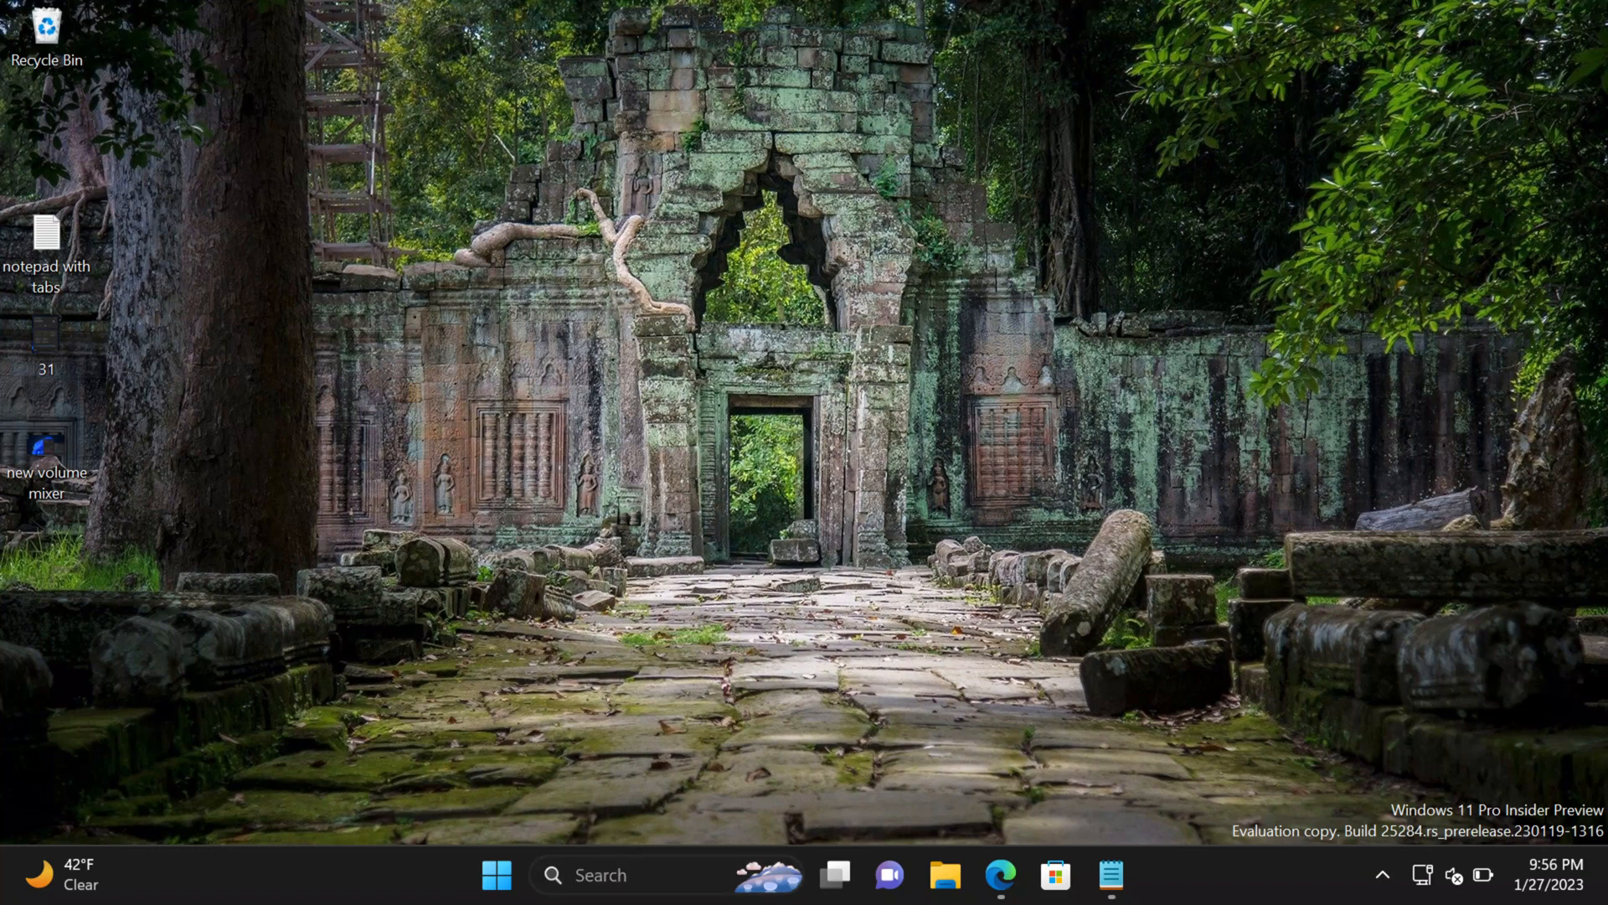
Step: Launch an administrator Command Prompt from Windows Search for 'cmd', approving the UAC prompt
{"action": "type", "text": "cmd"}
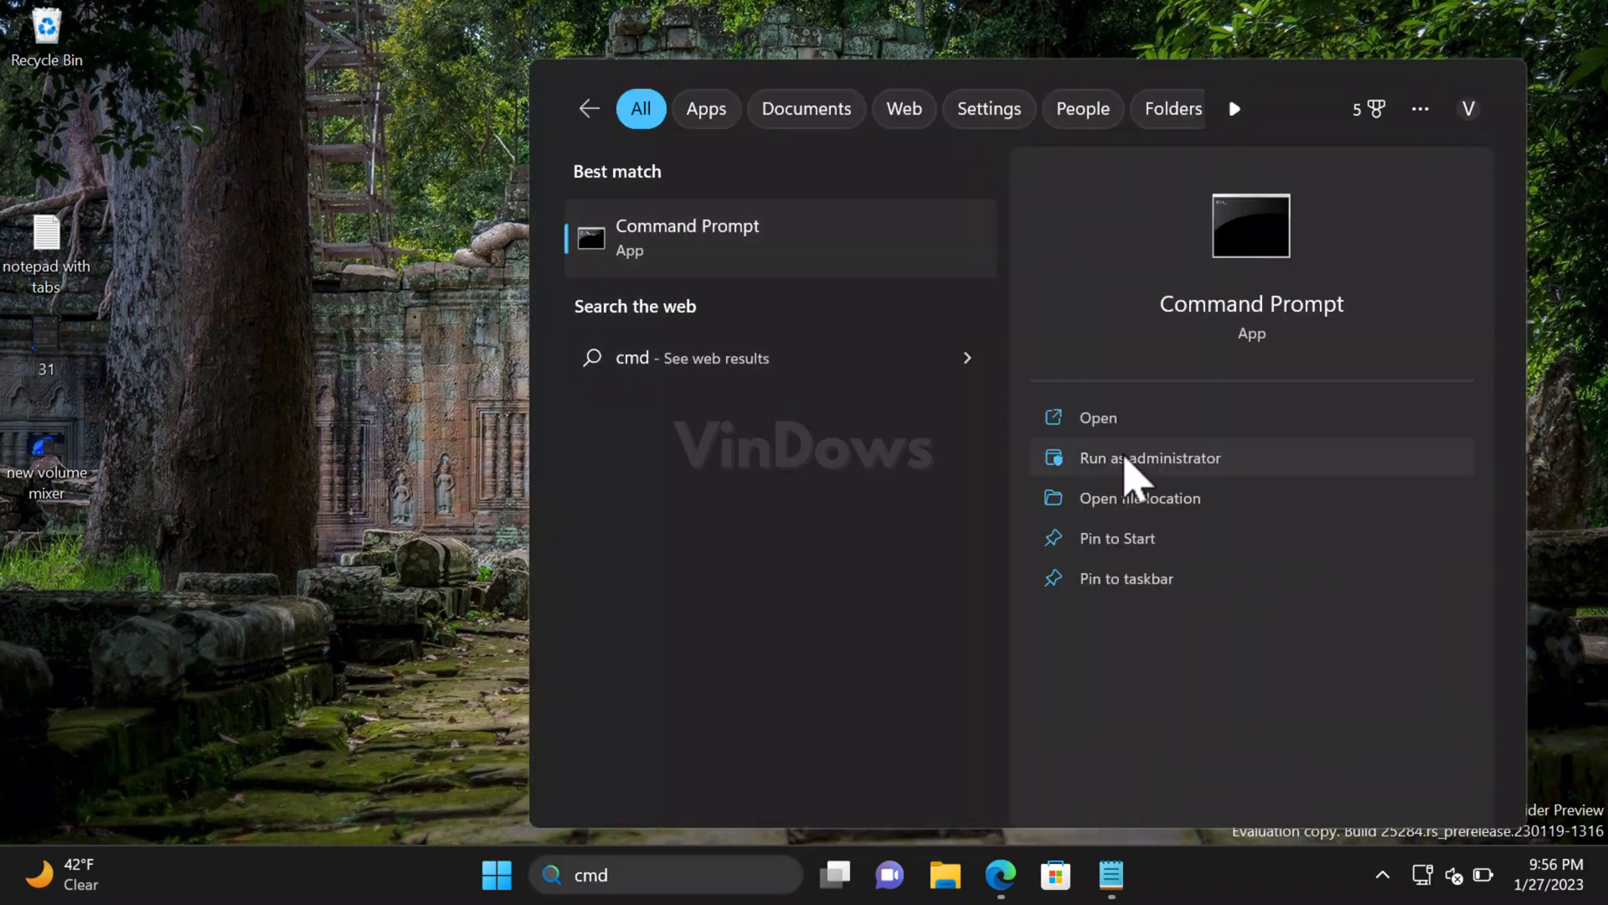
{"action": "left_click", "coordinate": [1149, 457]}
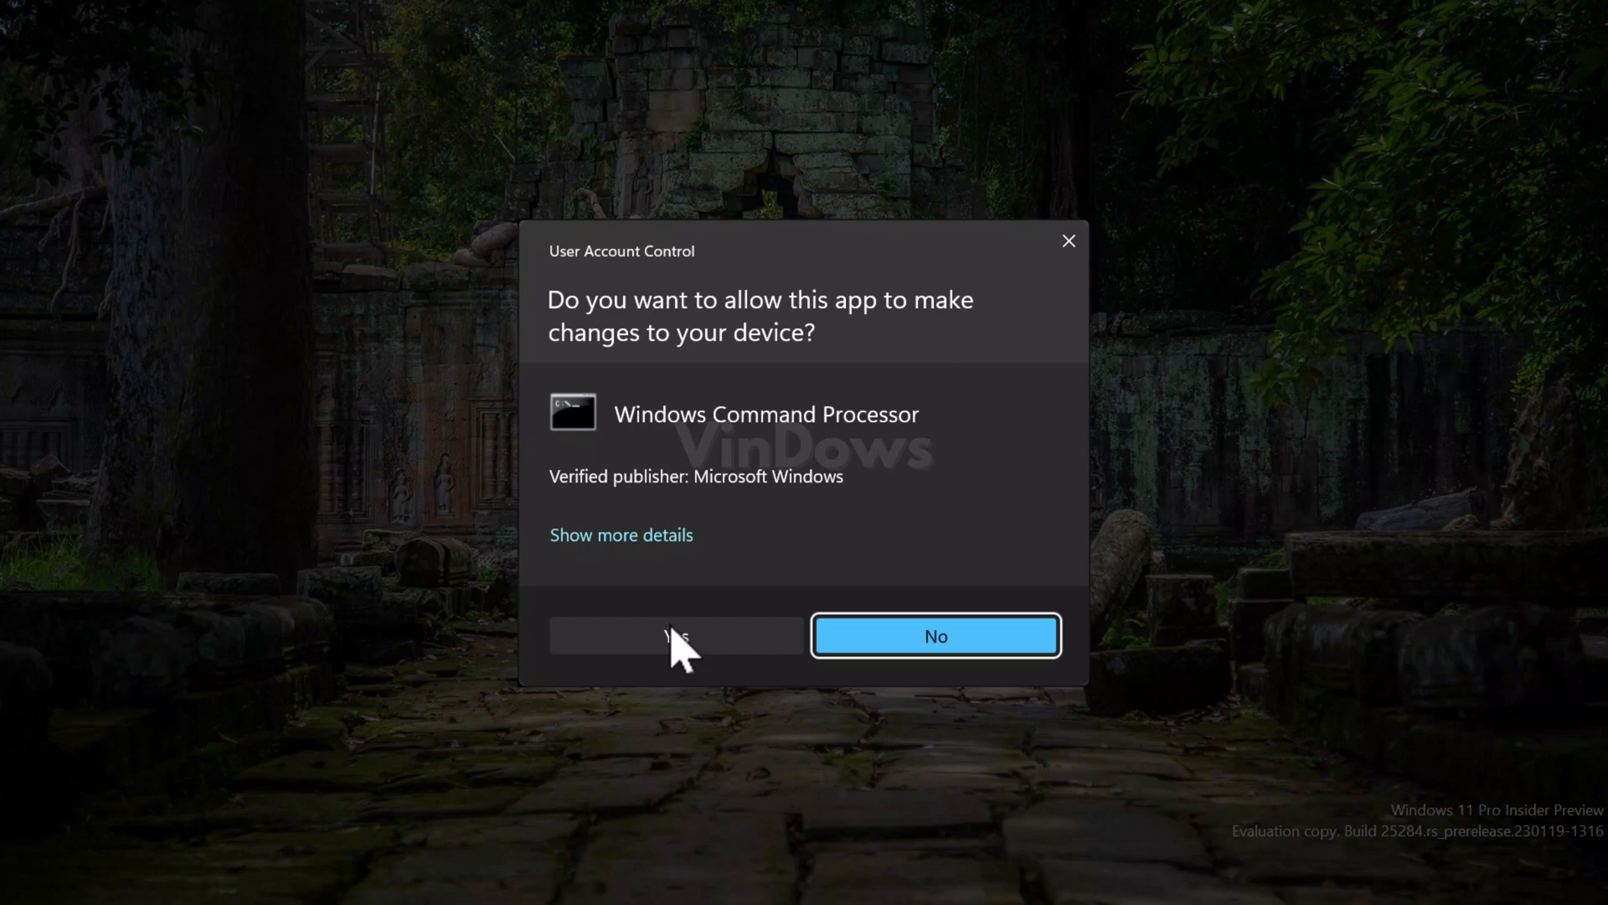
{"action": "left_click", "coordinate": [675, 637]}
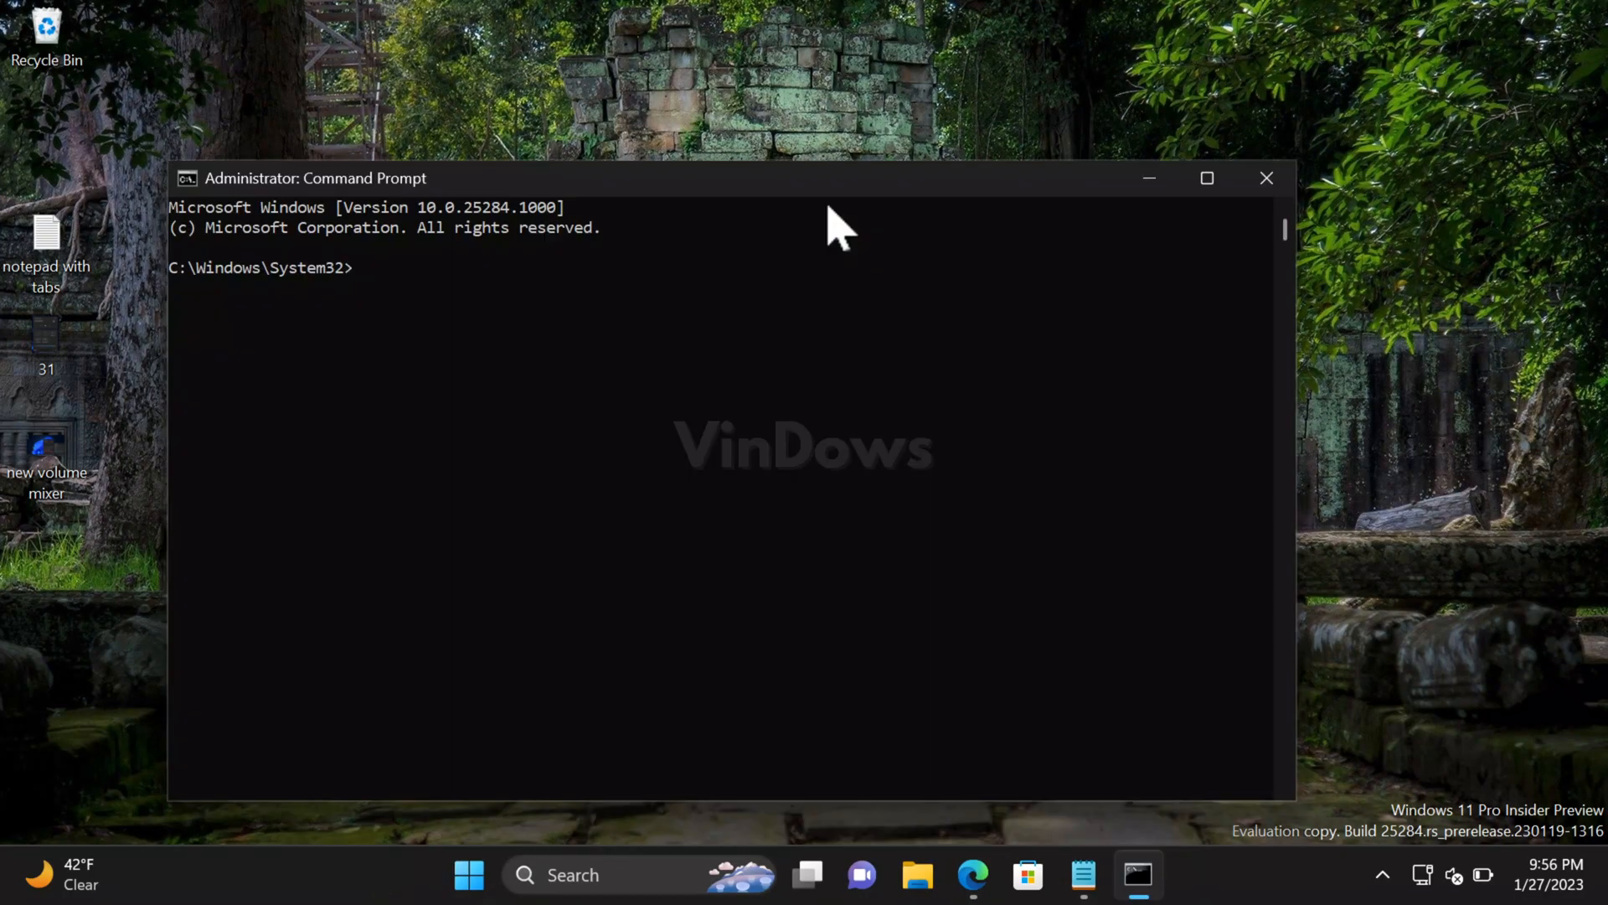
Step: Run c:\vivetool\vivetool /enable /id:42550315 to enable the hidden recovery feature
{"action": "type", "text": "c:\\vivetool\\vivetool /enable /id:42550315"}
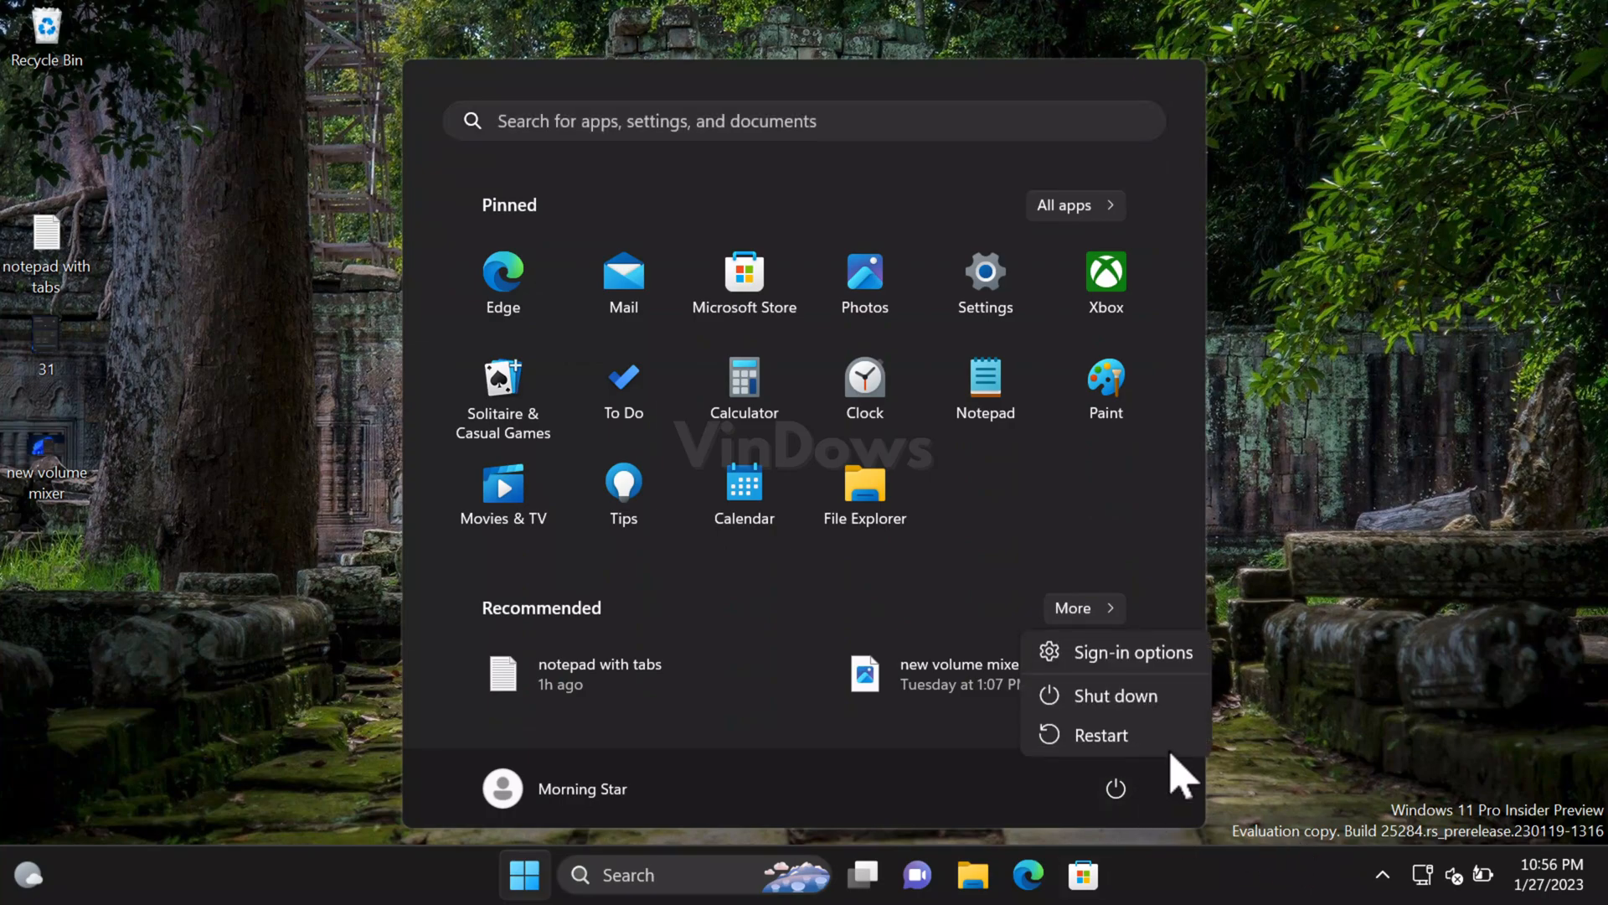
Step: Restart the PC from the Start power menu and sign back in with the PIN
{"action": "left_click", "coordinate": [1102, 735]}
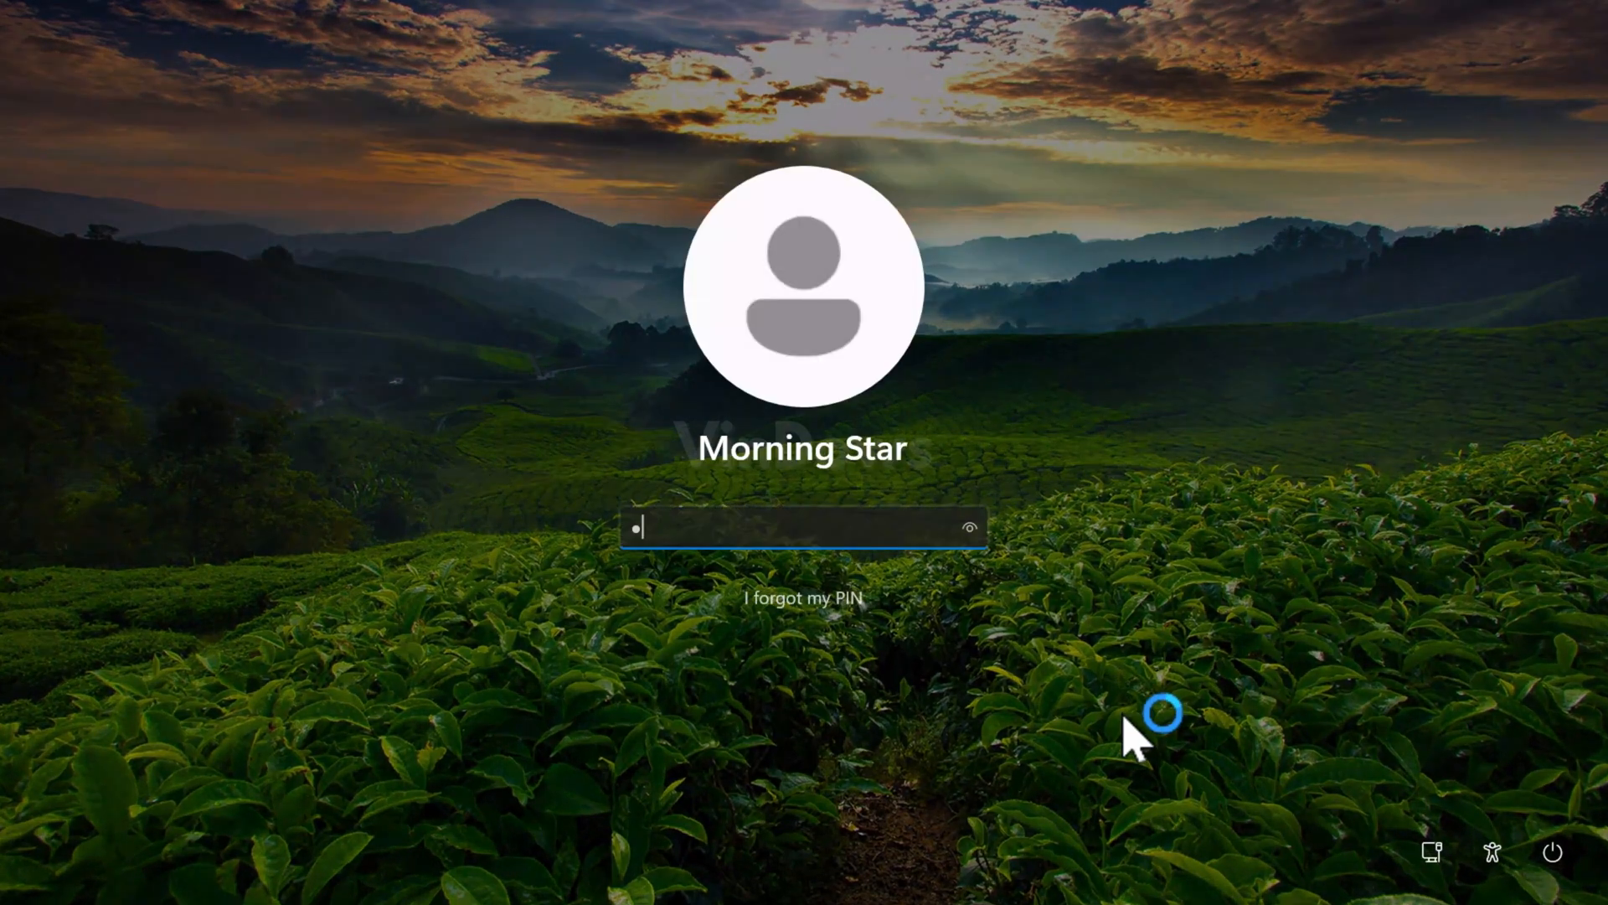
{"action": "key", "text": "Enter"}
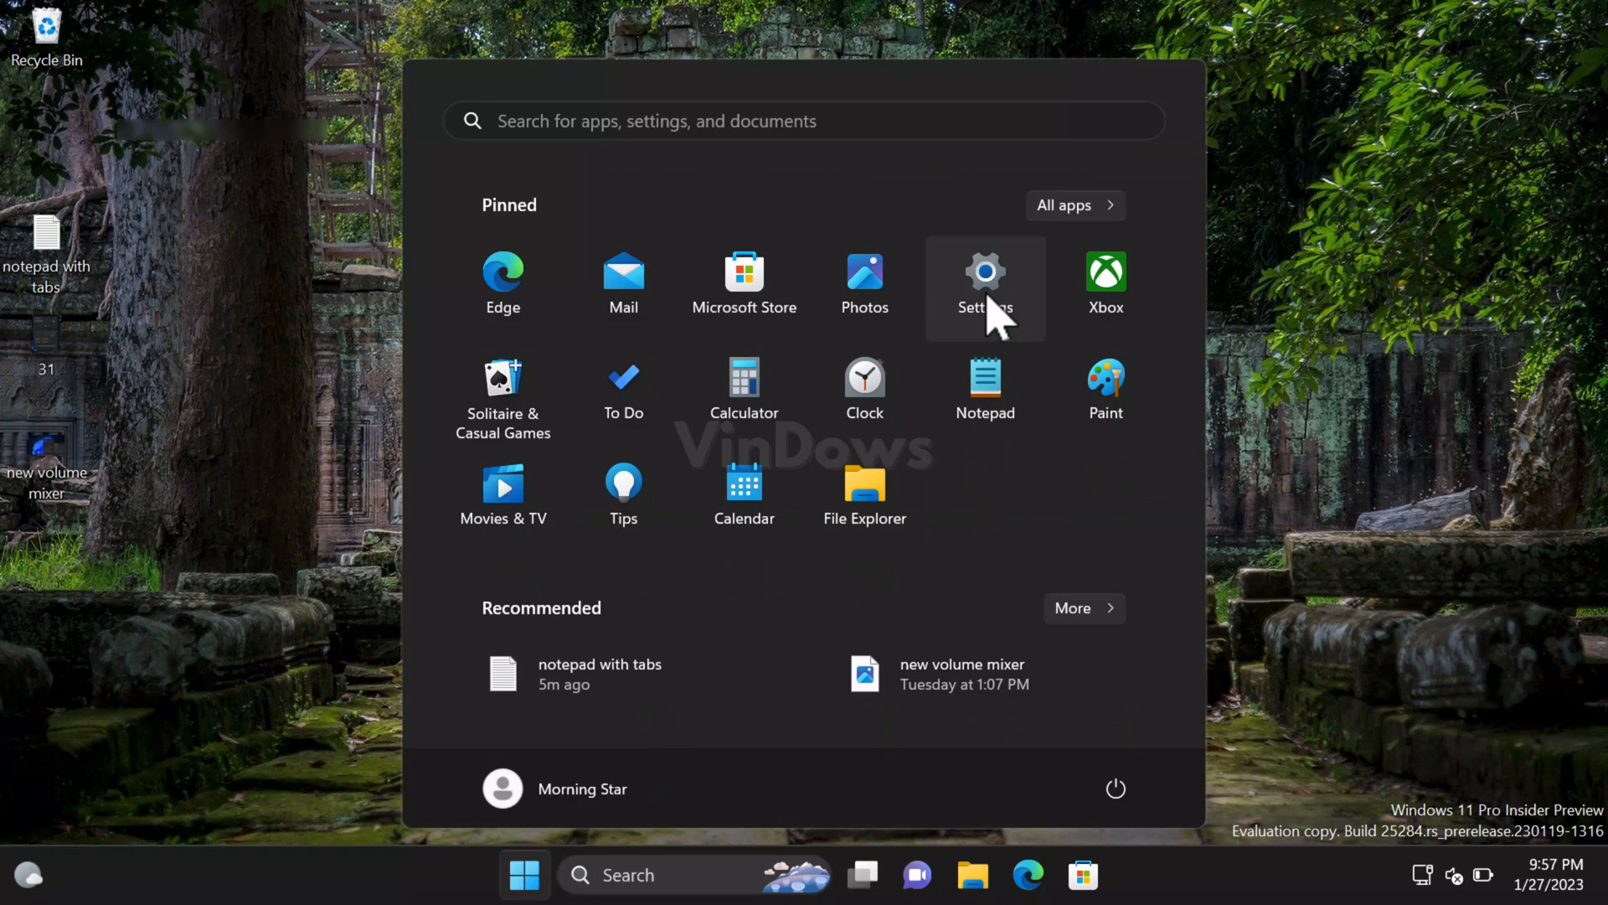
Step: Launch Settings and reach the System > Recovery page listing Fix problems using Windows Update
{"action": "left_click", "coordinate": [986, 272]}
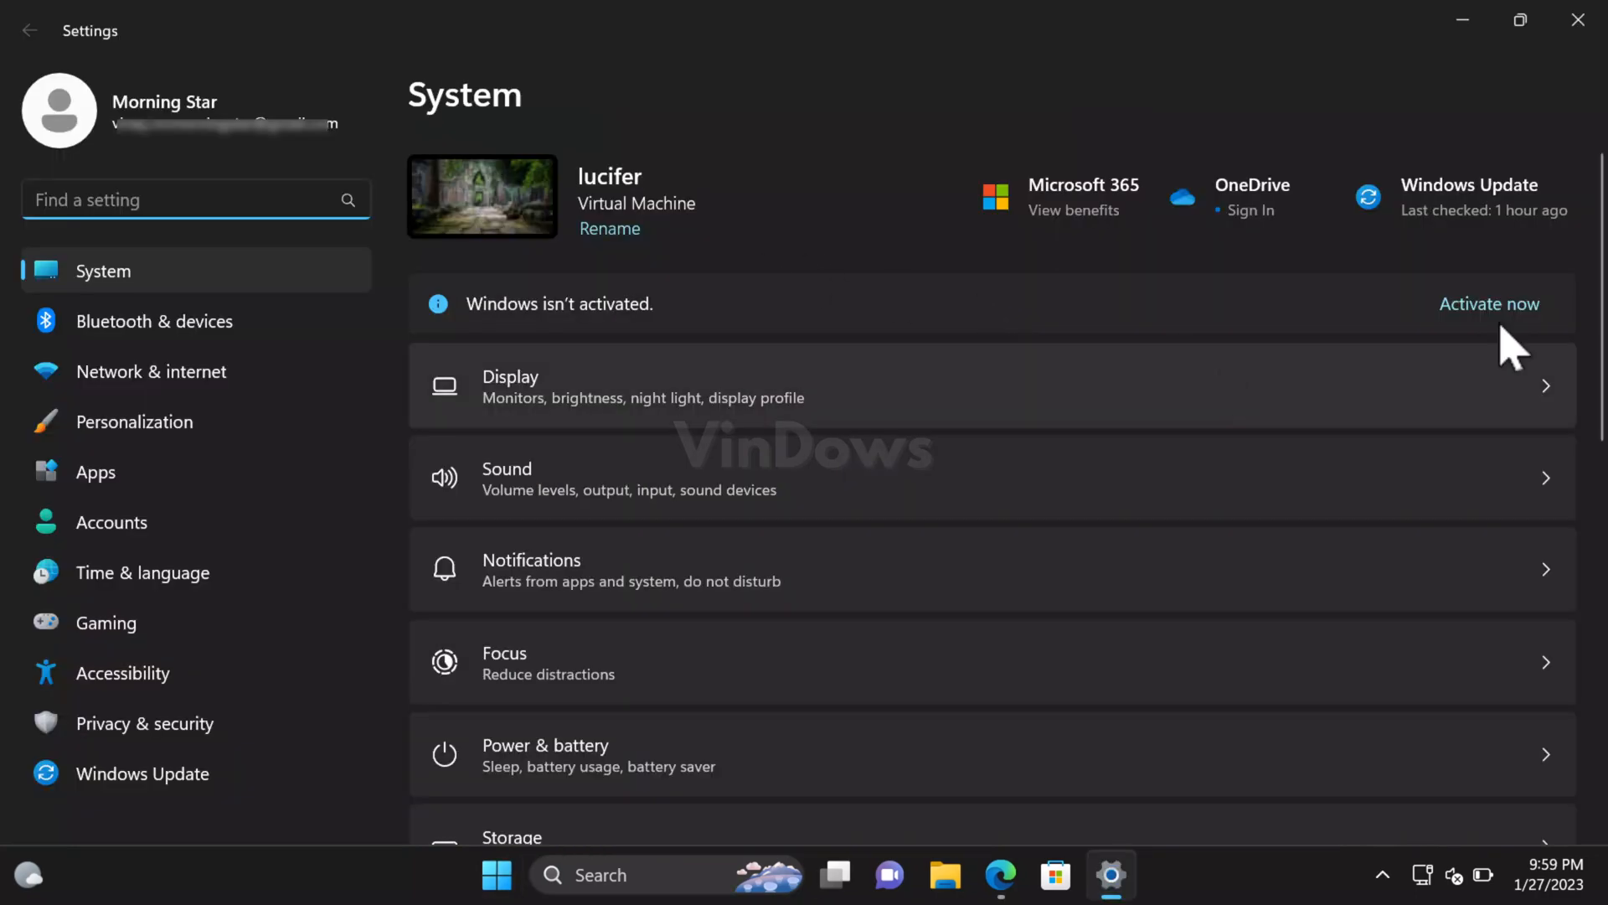
{"action": "scroll", "scroll_direction": "down", "scroll_amount": 3}
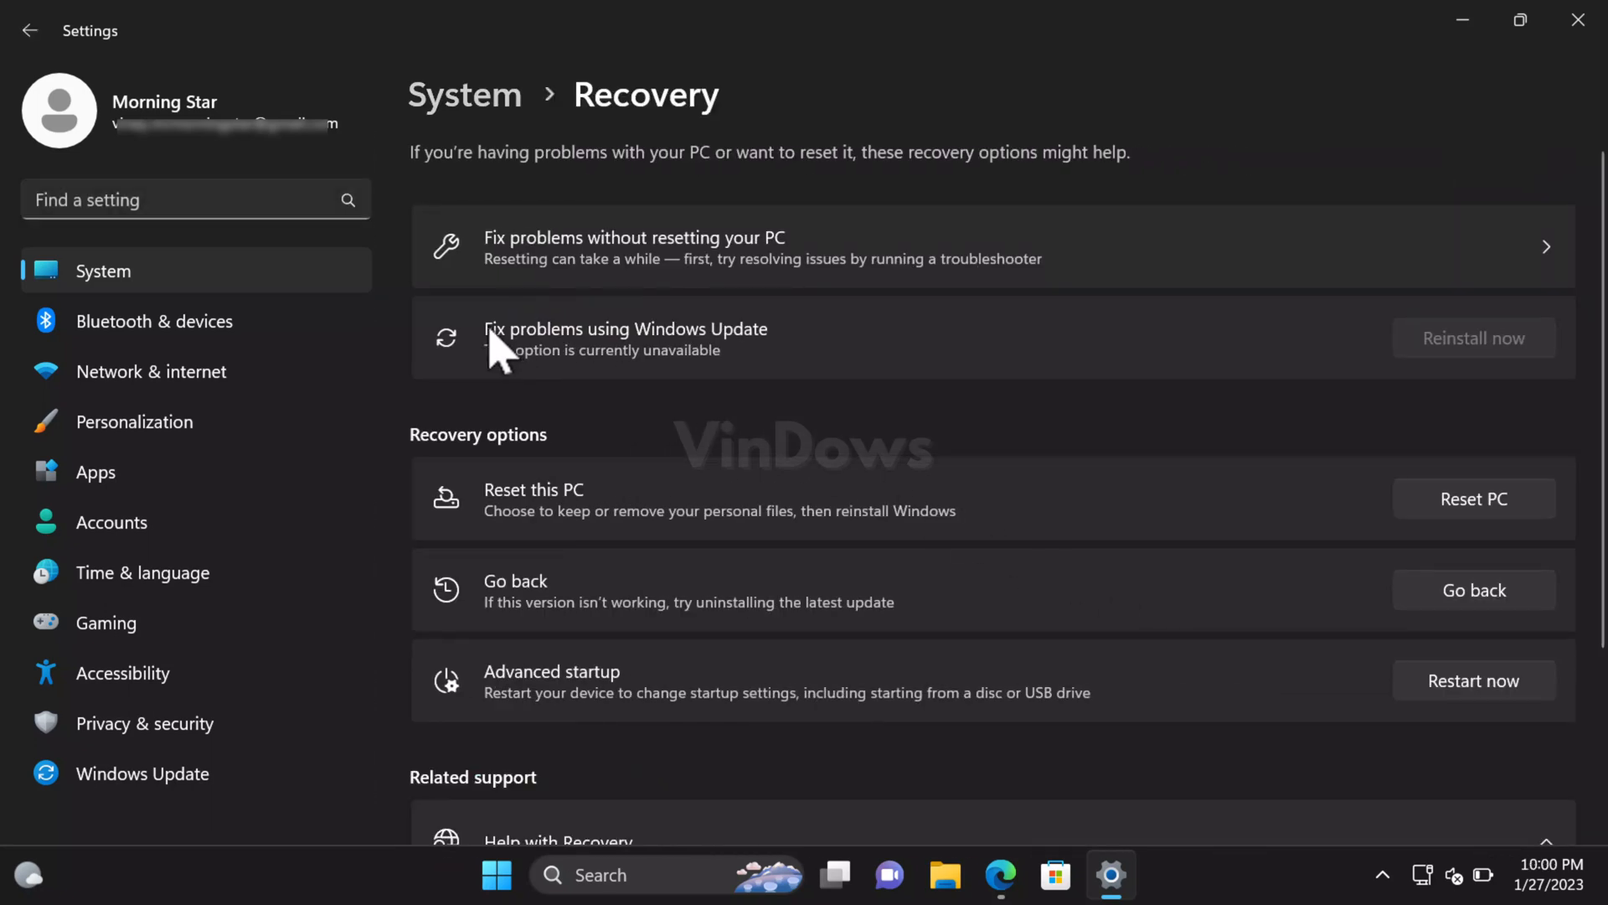
{"action": "mouse_move", "coordinate": [754, 356]}
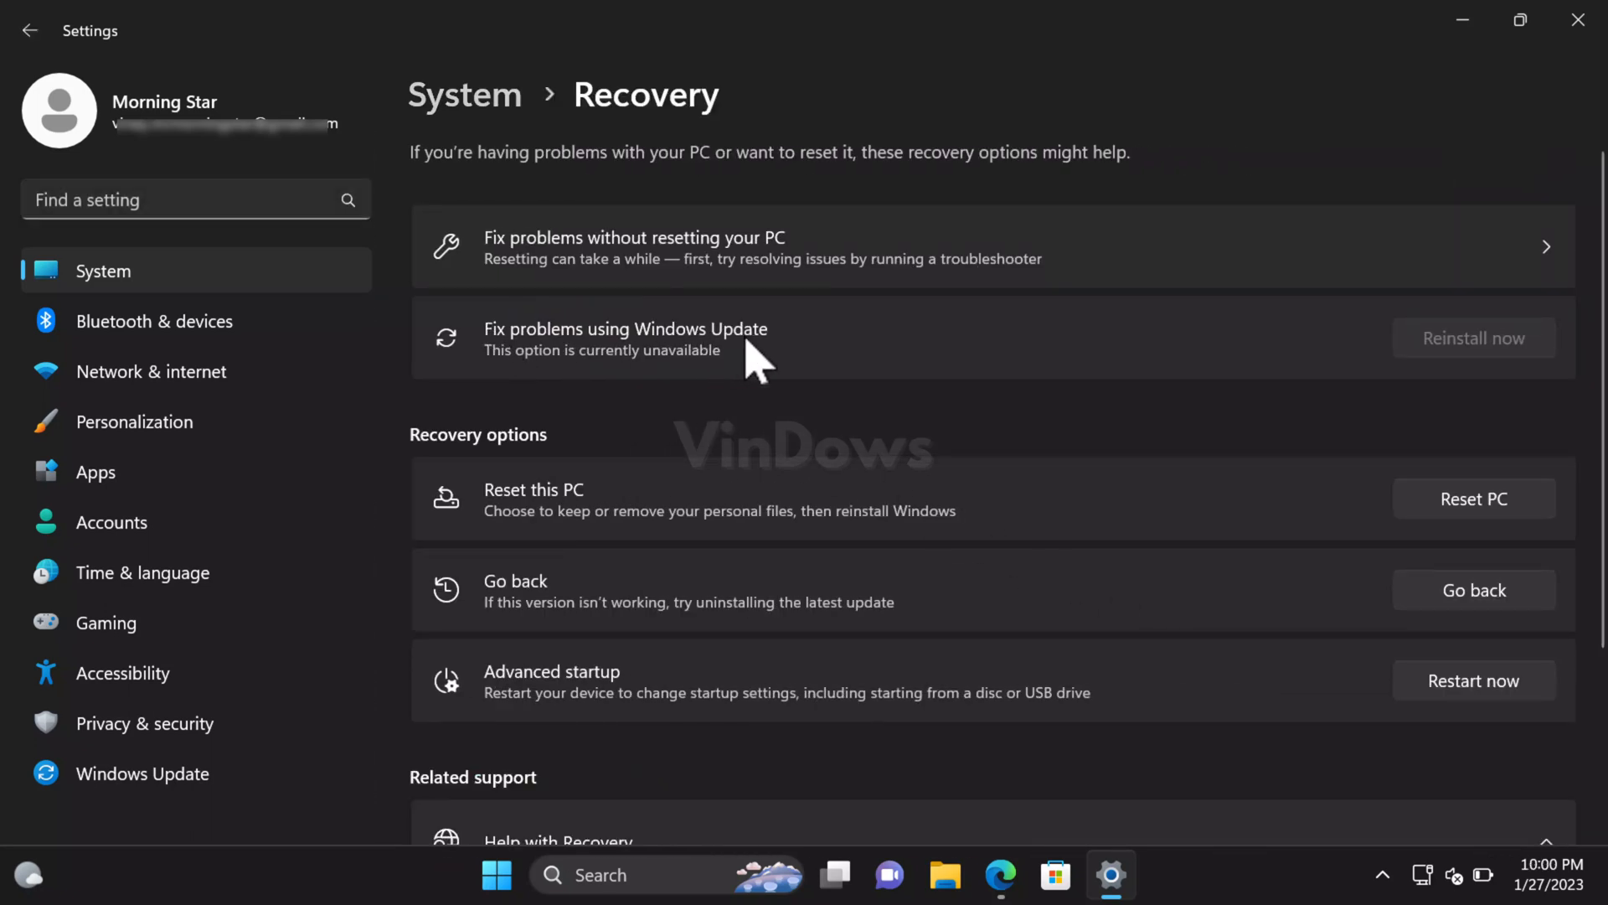